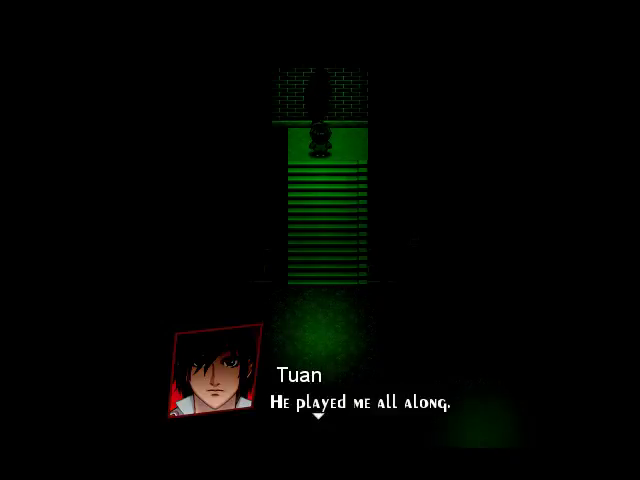
Advance Tuan's lines about being played, outsiders, and the greedy bastard.
left_click(320, 400)
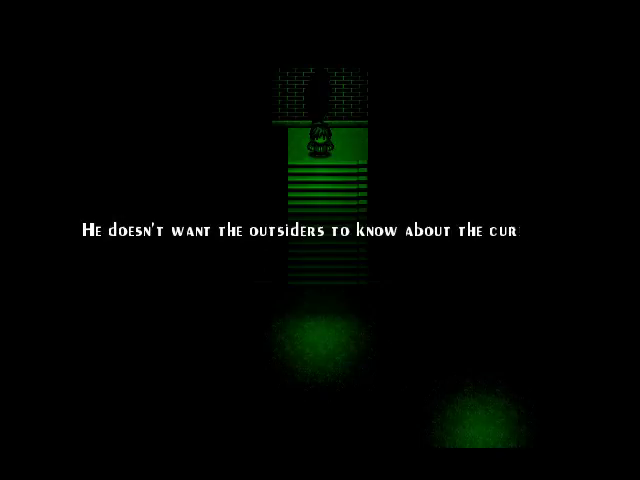
left_click(320, 240)
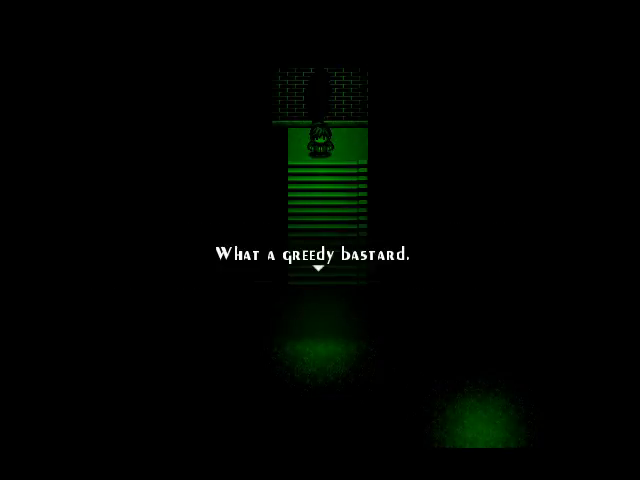
left_click(320, 250)
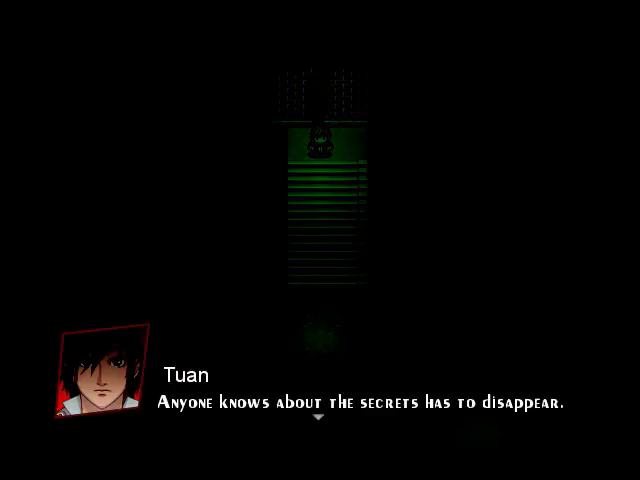
Advance past Tuan's line about the secrets to reach the knife choice.
left_click(320, 412)
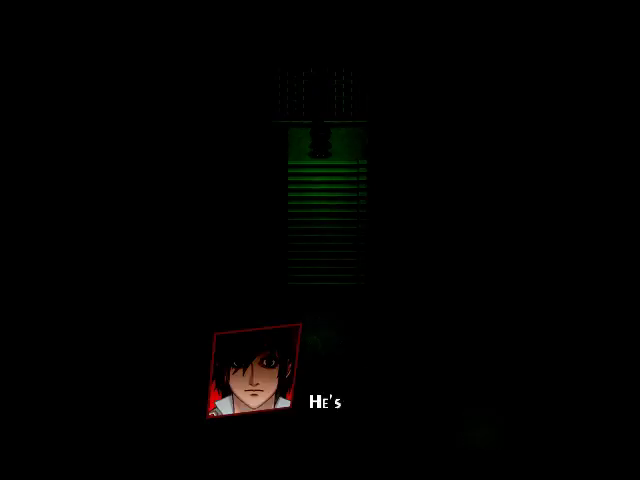
left_click(320, 400)
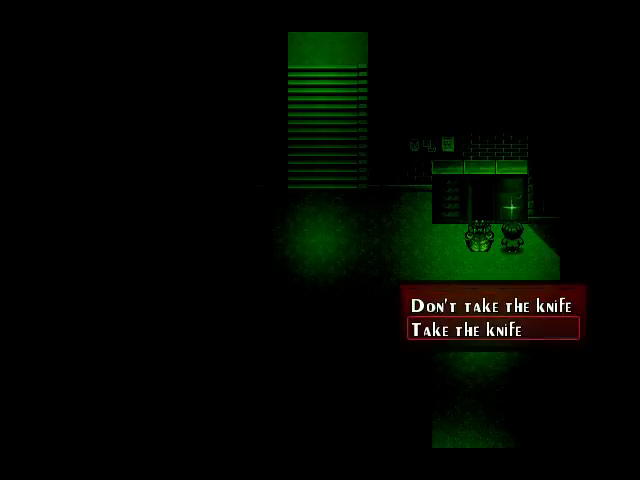
Take the knife, then finish entering code 91114 and submit it.
left_click(489, 327)
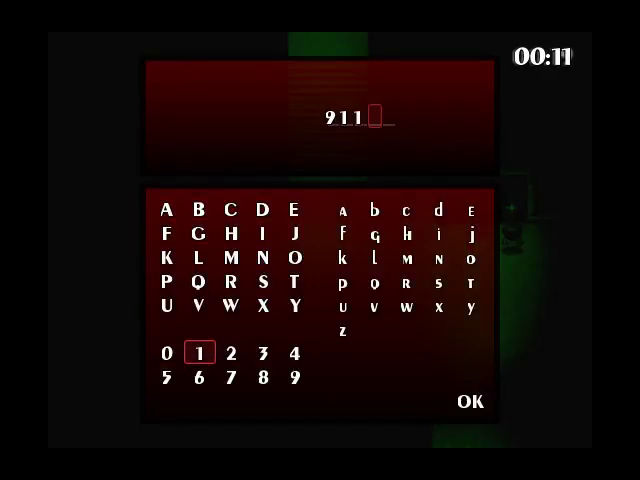
left_click(199, 351)
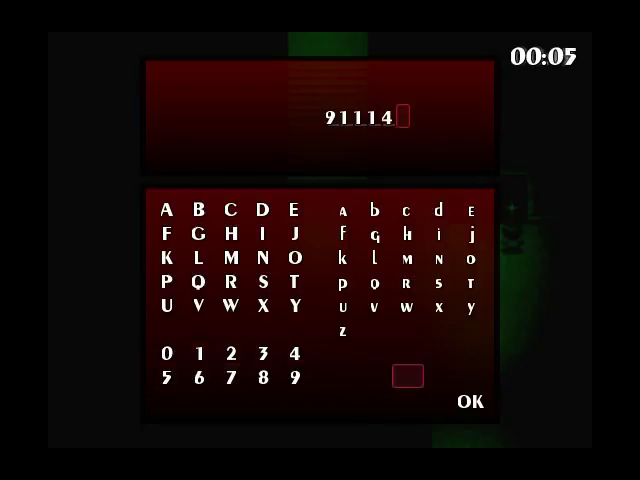
left_click(470, 401)
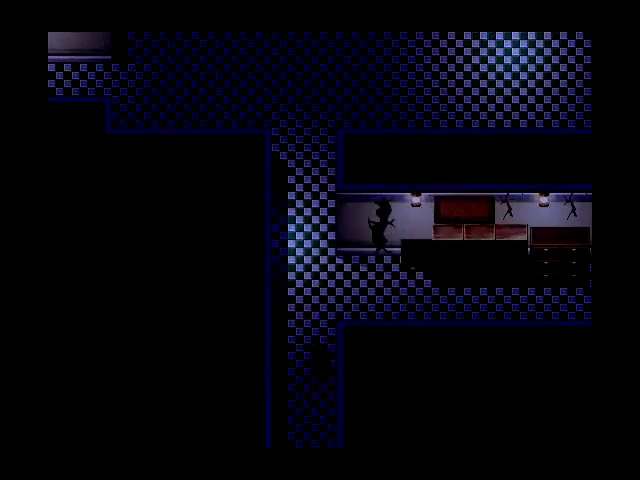
Scroll while fleeing into the dark checkered school corridors.
scroll("down", 3)
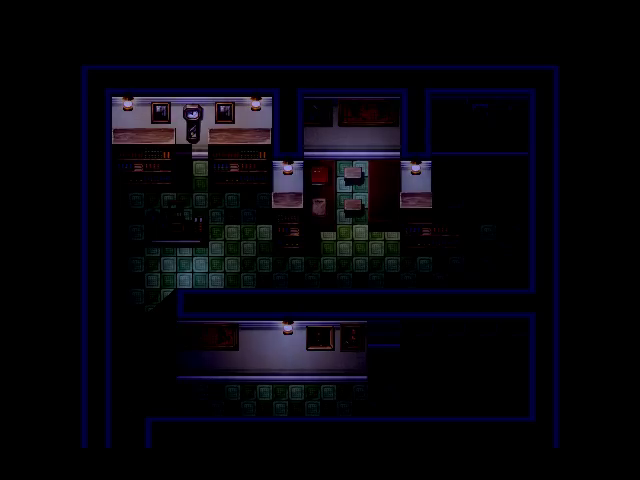
key("down")
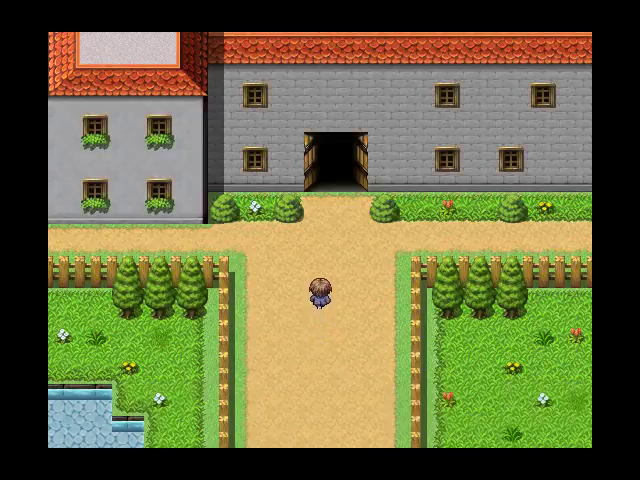
Walk up the dirt path and through the stone building's open doors.
key("up")
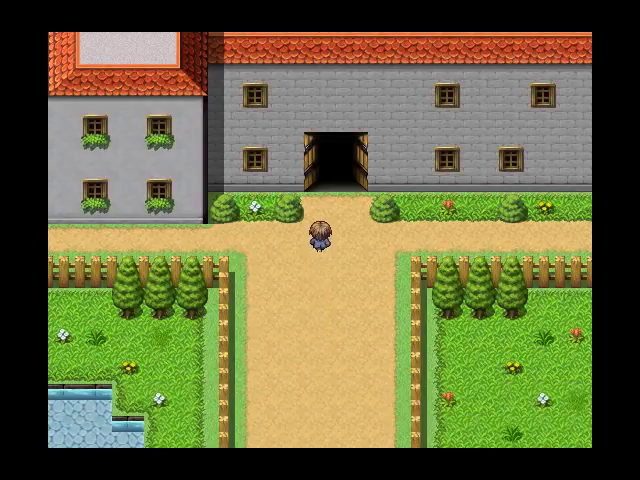
key("up")
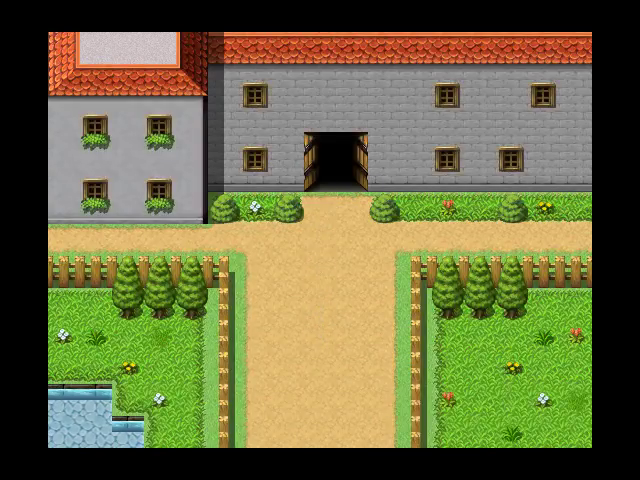